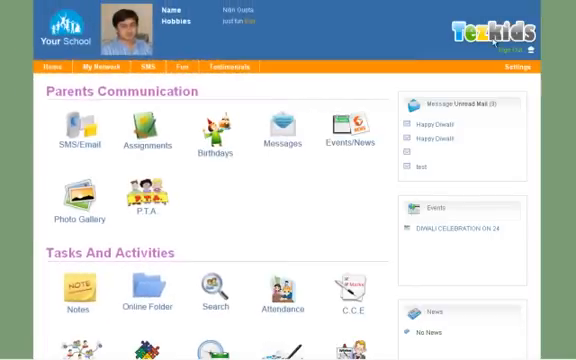
mouse_move(240, 98)
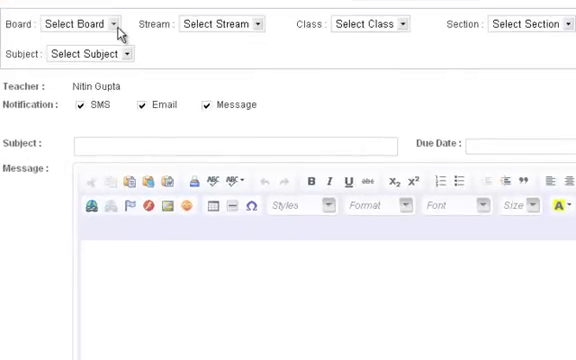
Target the assignment to board CBSE, stream Common, class CLASS2, section A.
click(84, 24)
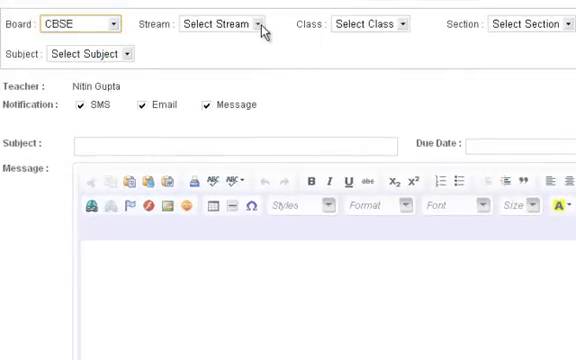
click(216, 24)
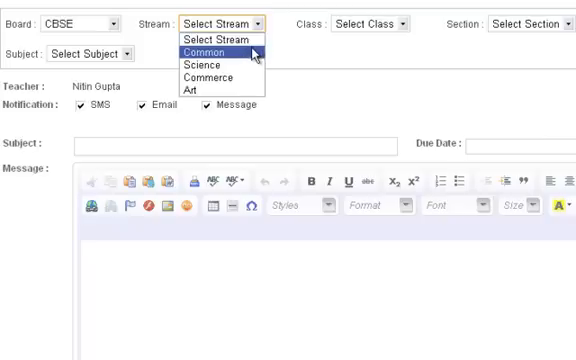
click(212, 52)
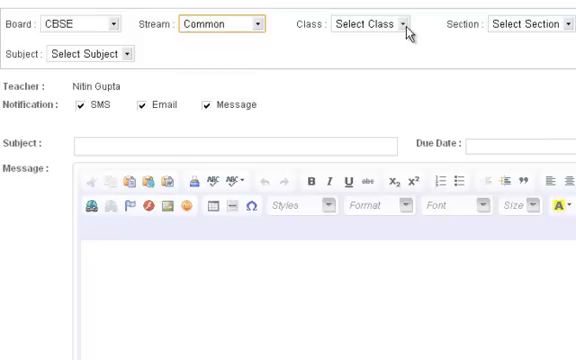
click(404, 24)
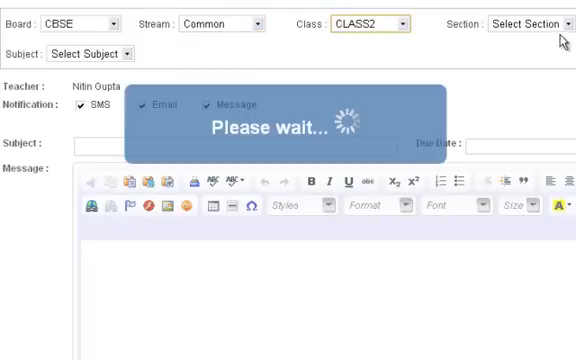
click(540, 18)
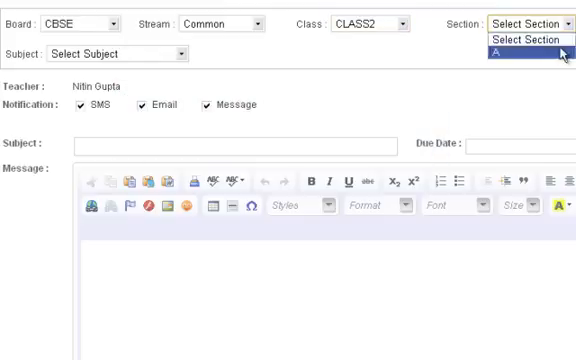
click(526, 56)
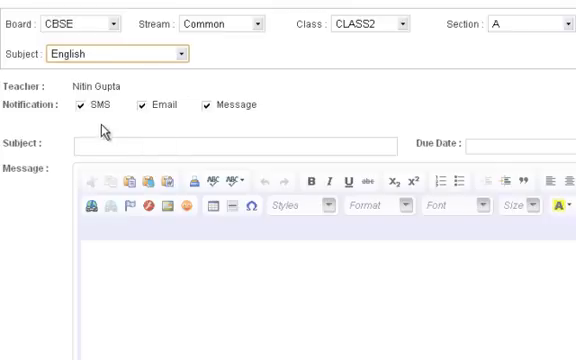
mouse_move(154, 118)
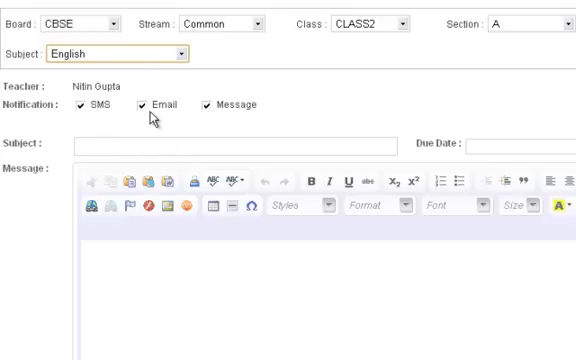
mouse_move(228, 122)
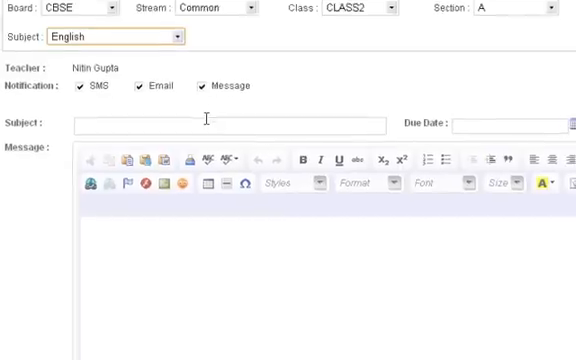
Set the assignment subject to Grammar and the due date to 11/07/2011.
text(gl)
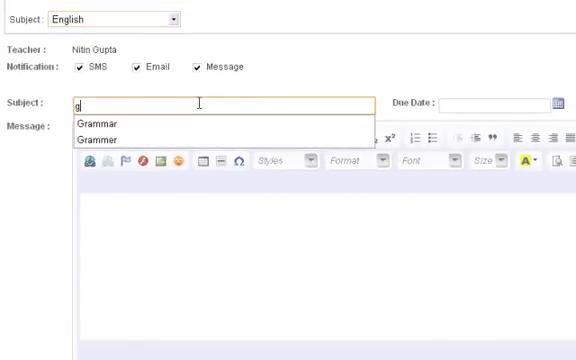
click(102, 122)
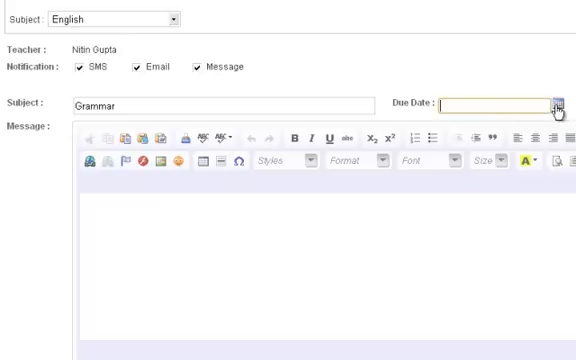
click(556, 104)
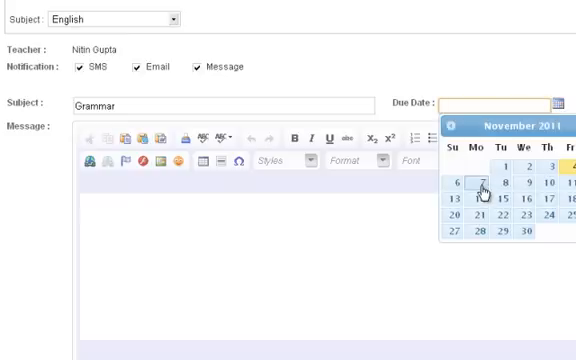
click(482, 188)
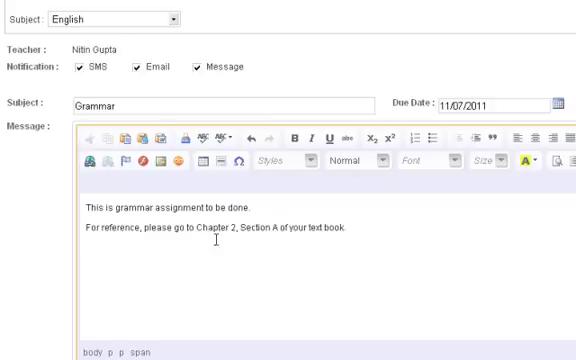
Highlight the 'Chapter 2, Section A of your text book.' sentence in the message.
drag(194, 232, 296, 232)
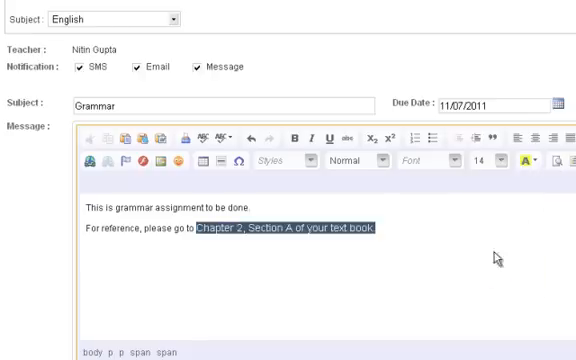
scroll(down, 3)
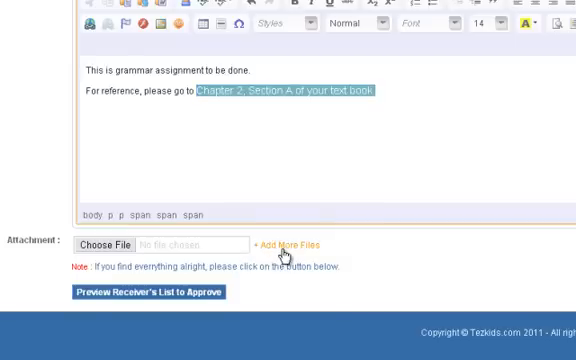
Add a second and third attachment slot to the assignment form.
click(290, 244)
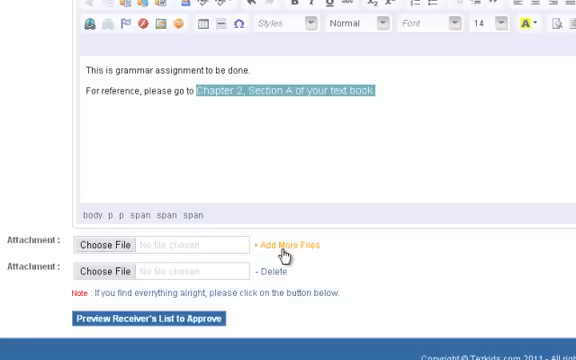
click(296, 246)
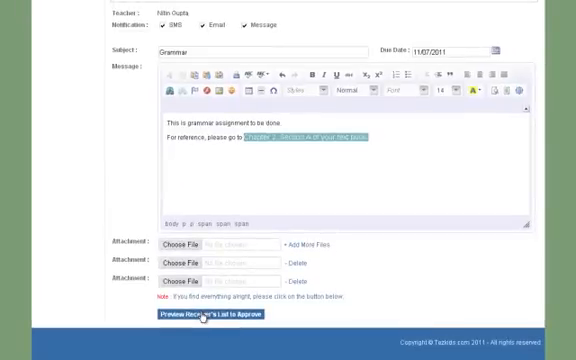
Preview the student recipient list, review it, and approve and send the assignment.
click(208, 316)
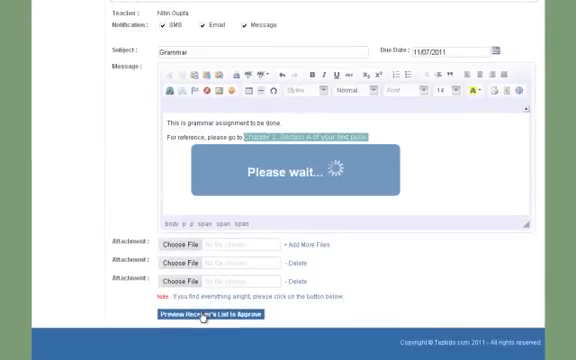
click(204, 316)
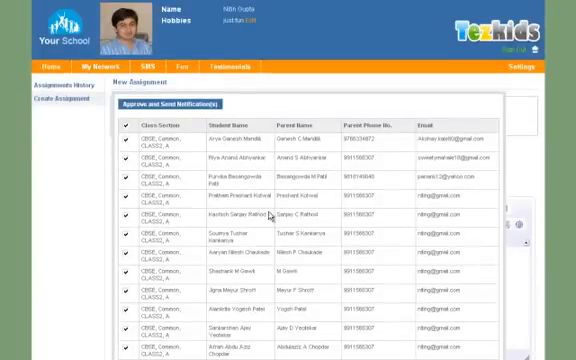
scroll(down, 3)
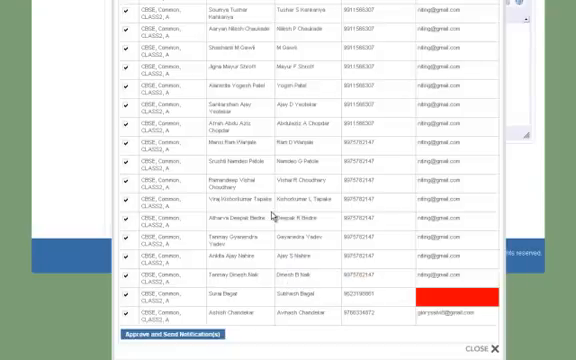
scroll(up, 3)
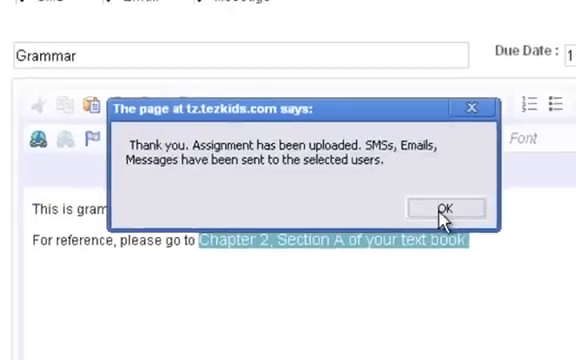
Dismiss the sent confirmation to show the Assignment List with the Grammar assignment.
click(446, 206)
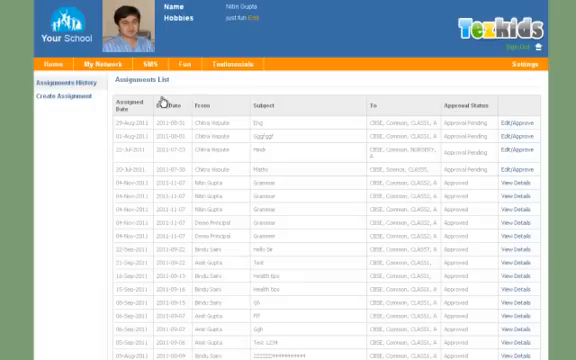
mouse_move(156, 90)
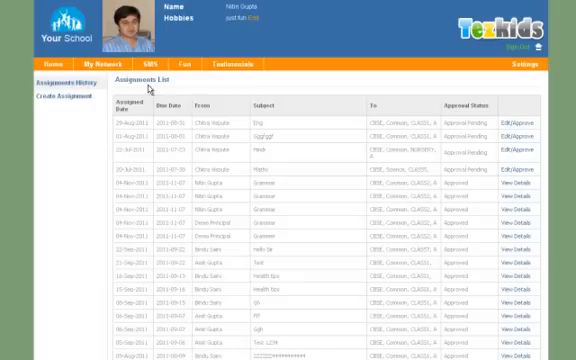